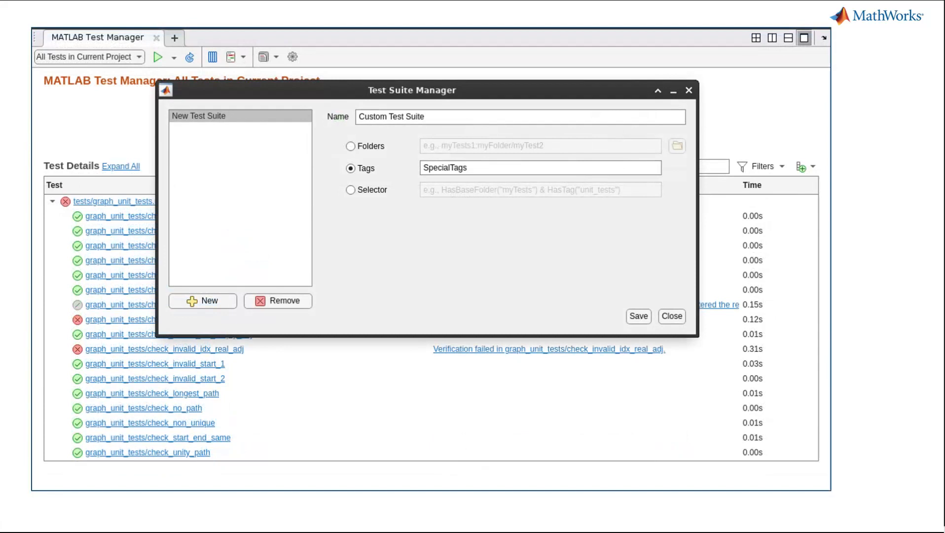
Step: Save the new suite findPathTests with selector DependsOn("src/findPath.m")
left_click(637, 315)
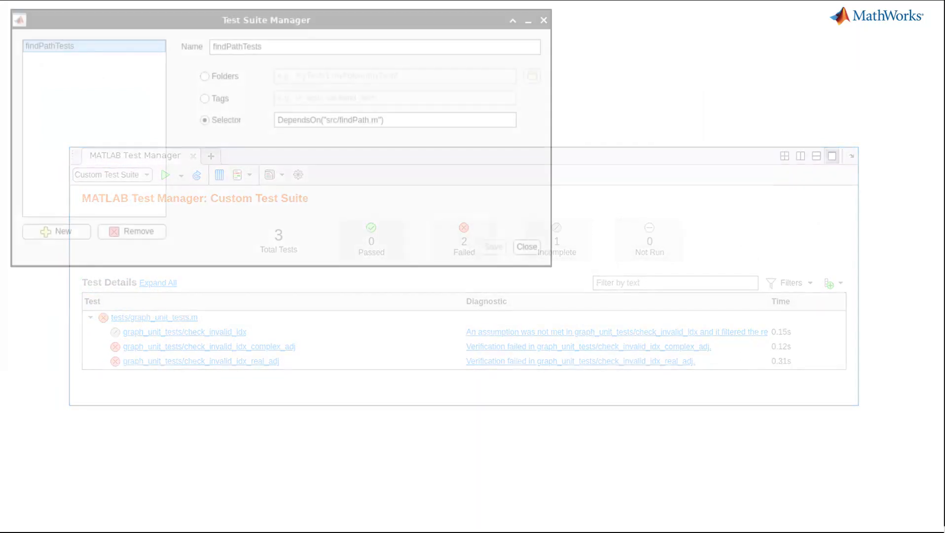
left_click(265, 20)
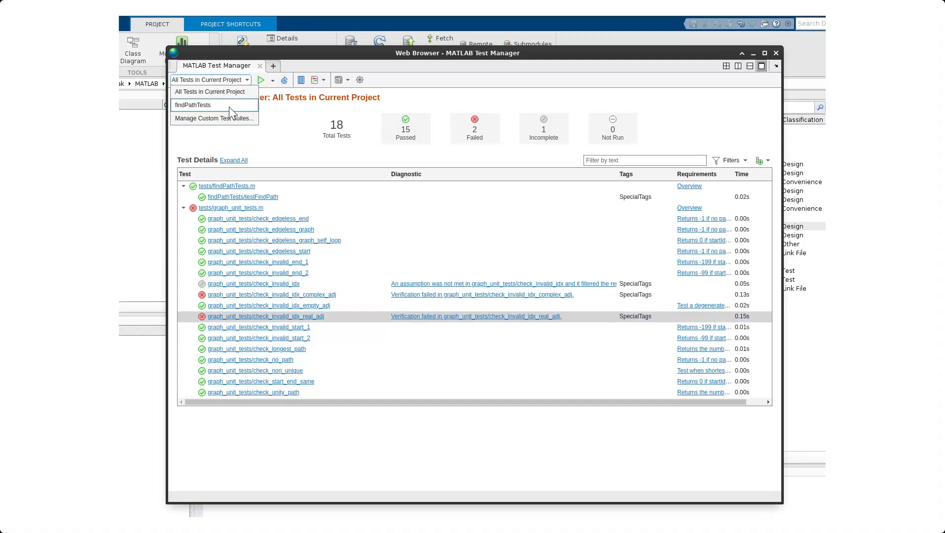
Step: Choose findPathTests from the suite dropdown to show its single passing testFindPath
left_click(194, 104)
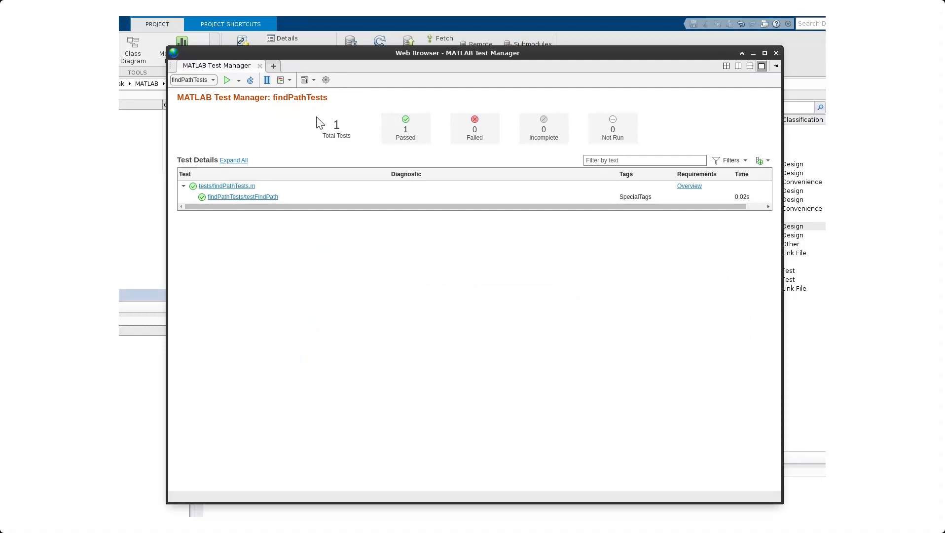
mouse_move(312, 124)
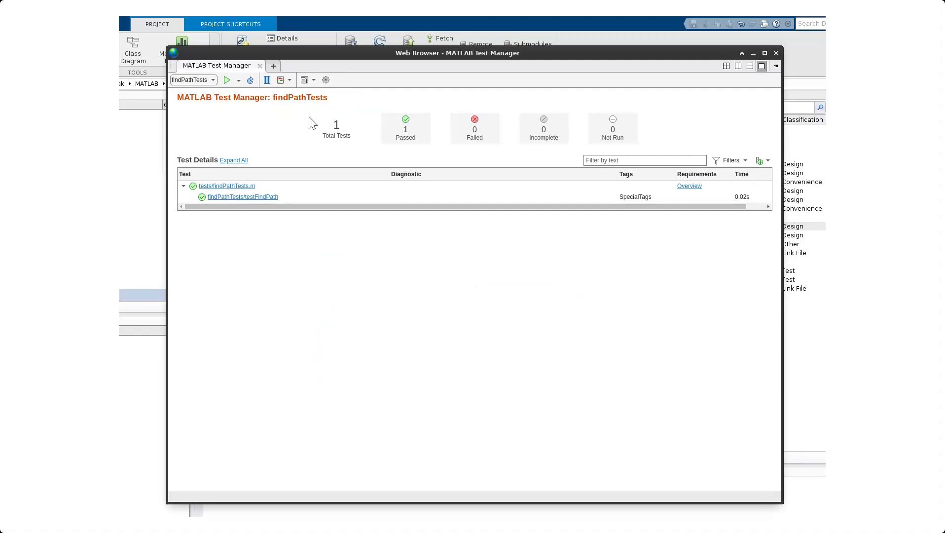